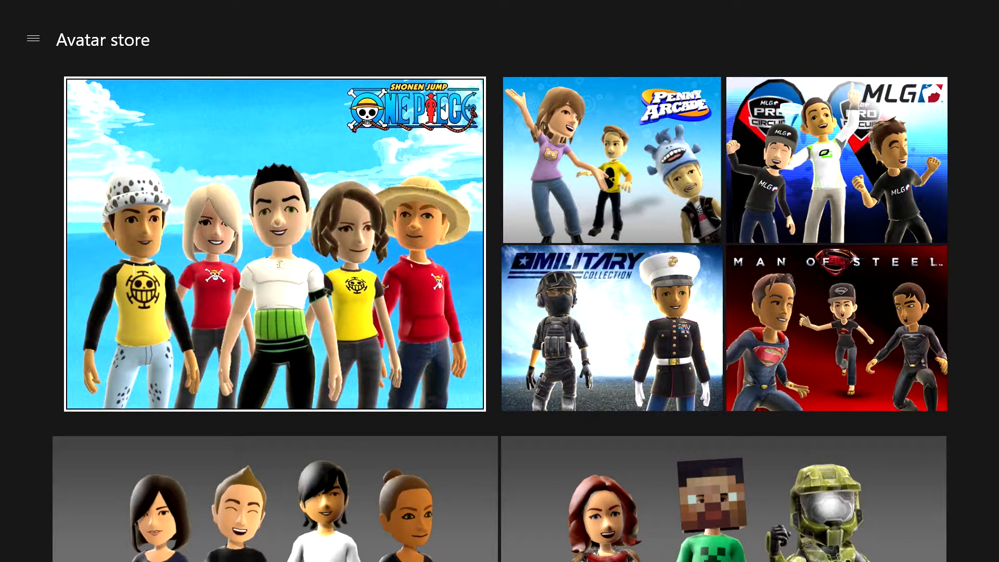
Show the Newest avatar items list, page 1 of 522, in the Avatar store.
{"action": "scroll", "scroll_direction": "down", "scroll_amount": 3}
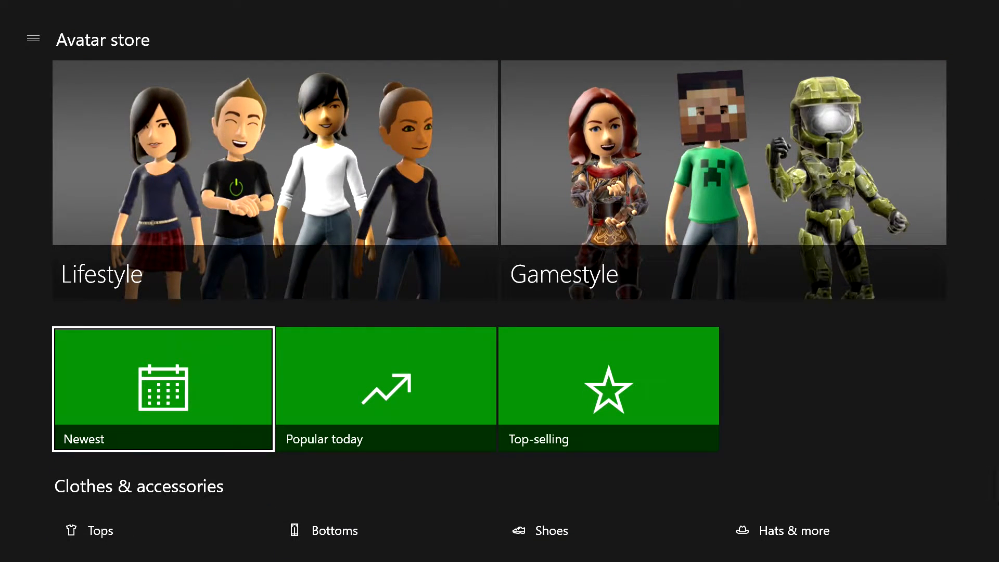
{"action": "left_click", "coordinate": [164, 389]}
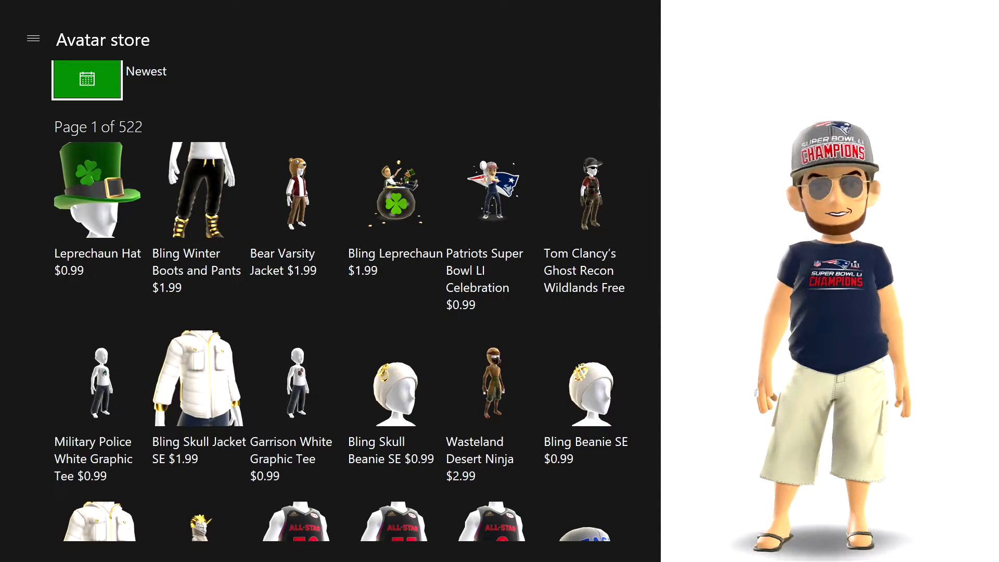
Browse the Newest items and view the free Tom Clancy's Ghost Recon Wildlands outfit.
{"action": "left_click", "coordinate": [297, 188]}
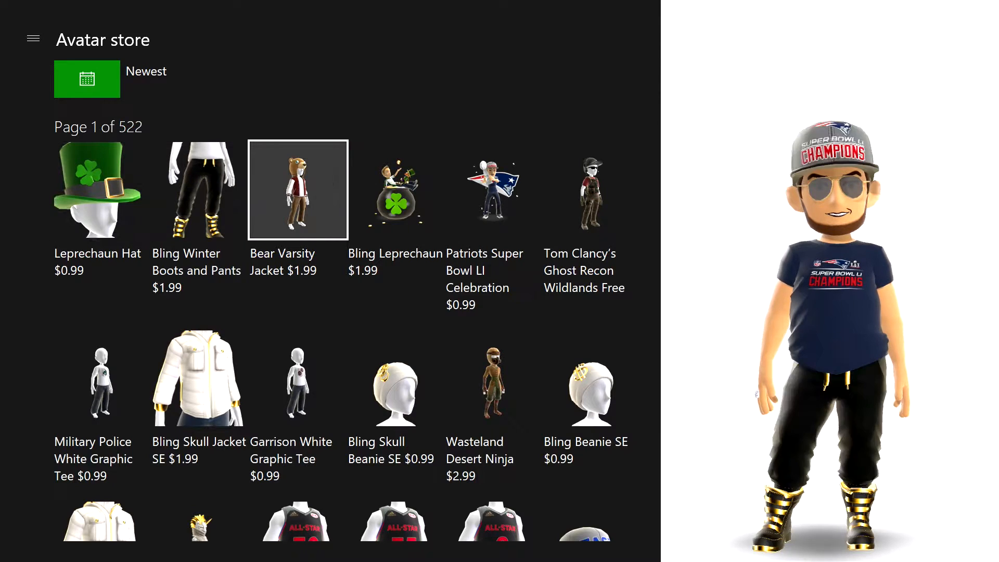
{"action": "left_click", "coordinate": [591, 189]}
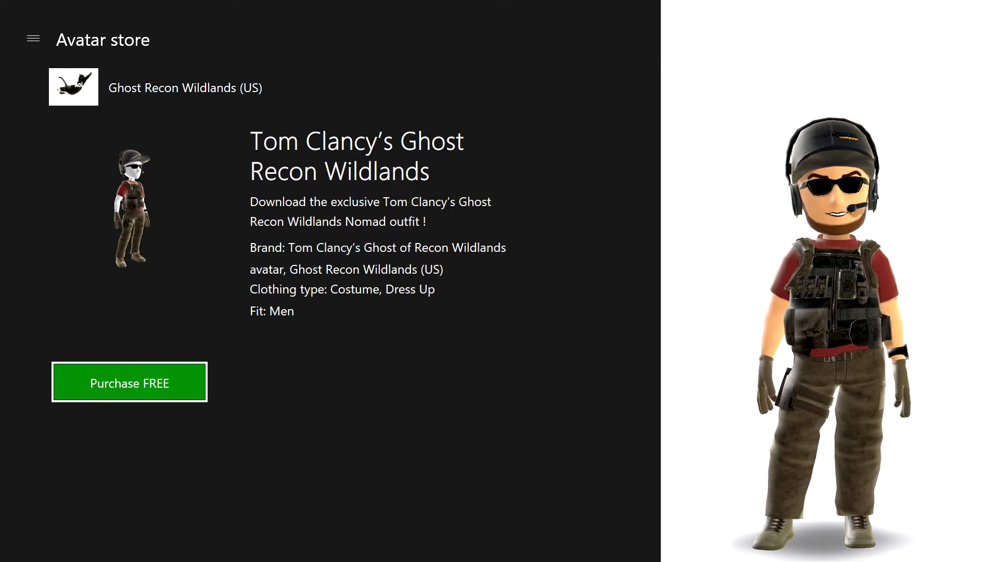
Start the free purchase of the Ghost Recon Wildlands Nomad outfit.
{"action": "left_click", "coordinate": [129, 382]}
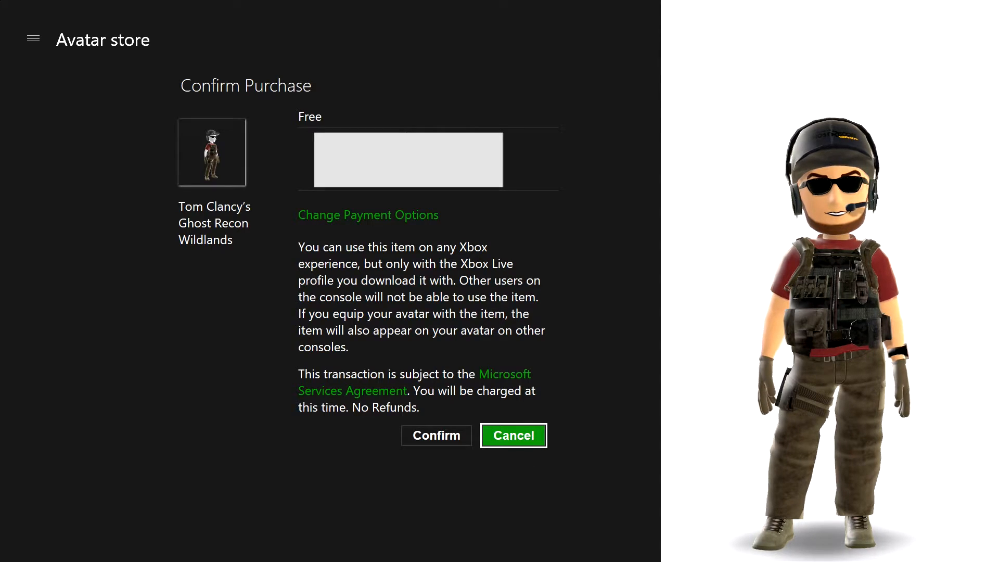
Confirm the free Ghost Recon Wildlands outfit purchase and dismiss the success message.
{"action": "left_click", "coordinate": [436, 435]}
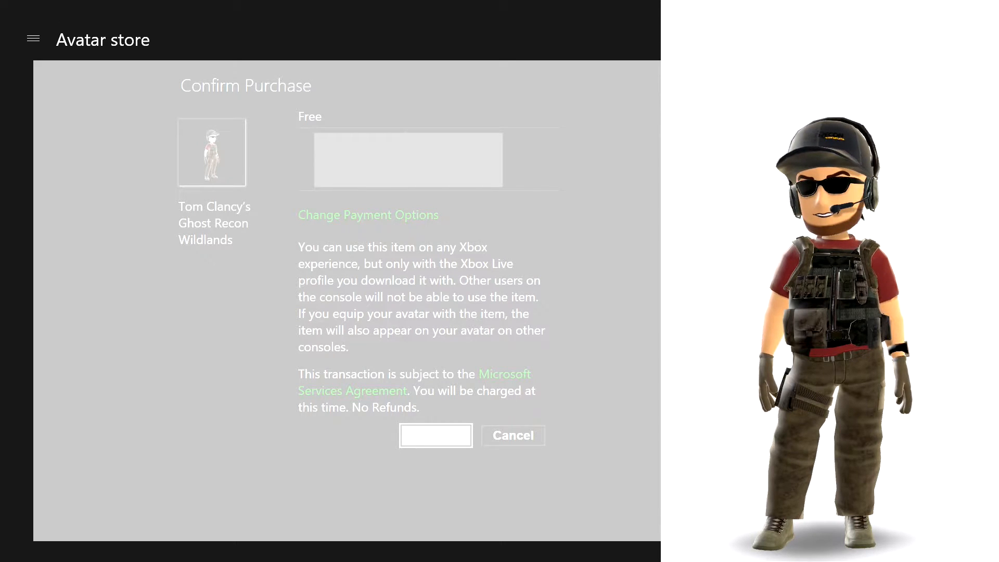
{"action": "left_click", "coordinate": [436, 435]}
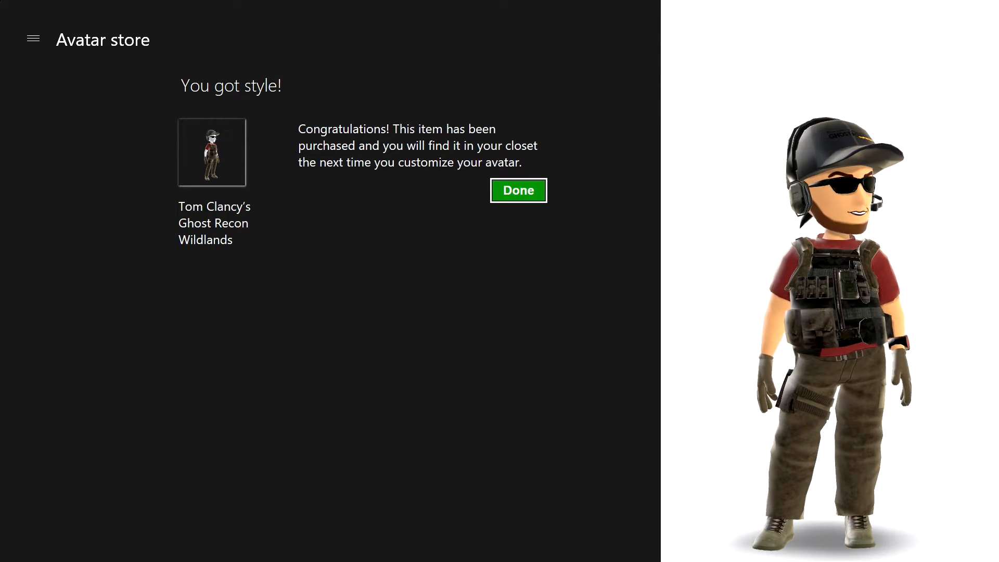
{"action": "left_click", "coordinate": [519, 191]}
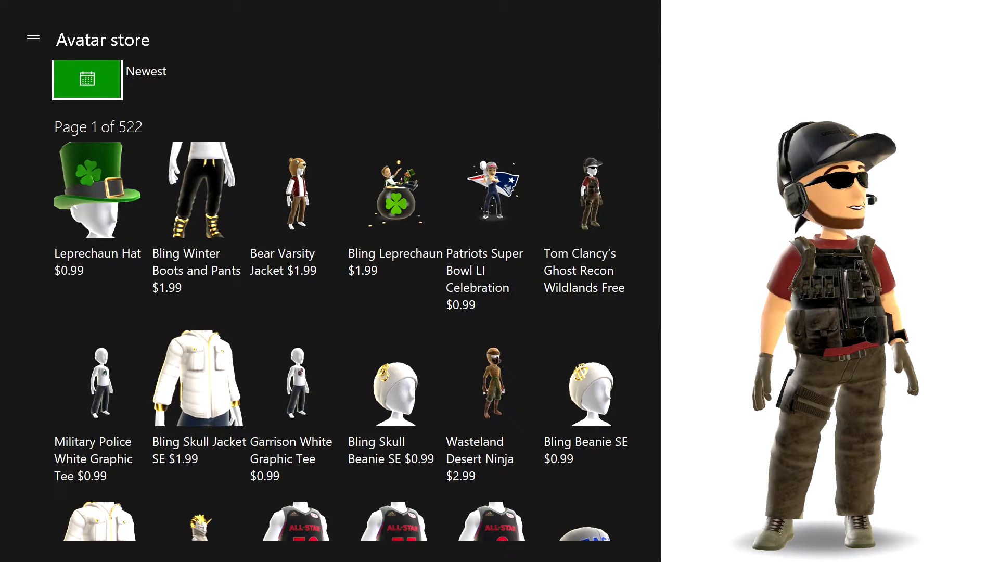
Go to the avatar's Style section from the main navigation menu.
{"action": "left_click", "coordinate": [32, 39]}
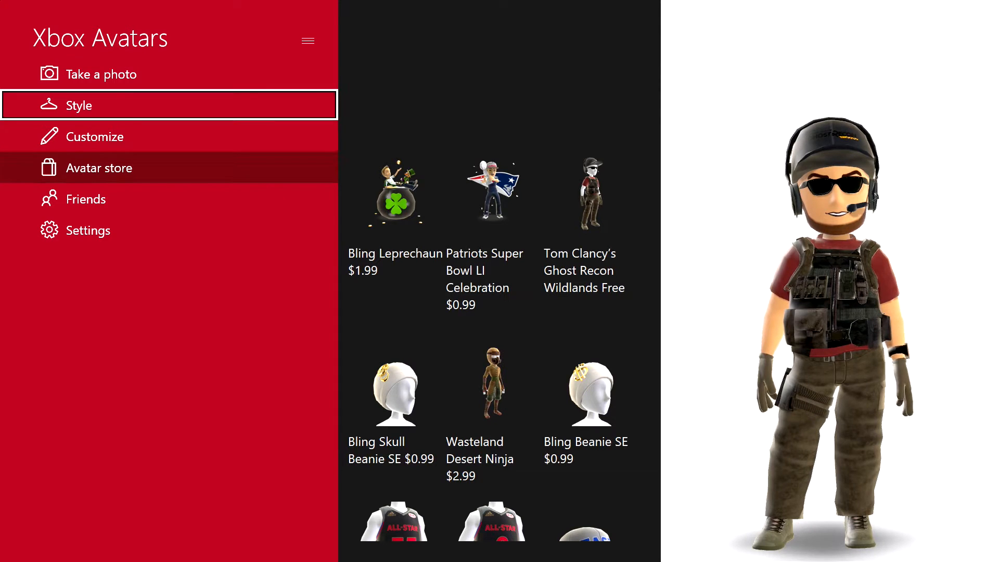
{"action": "left_click", "coordinate": [79, 104]}
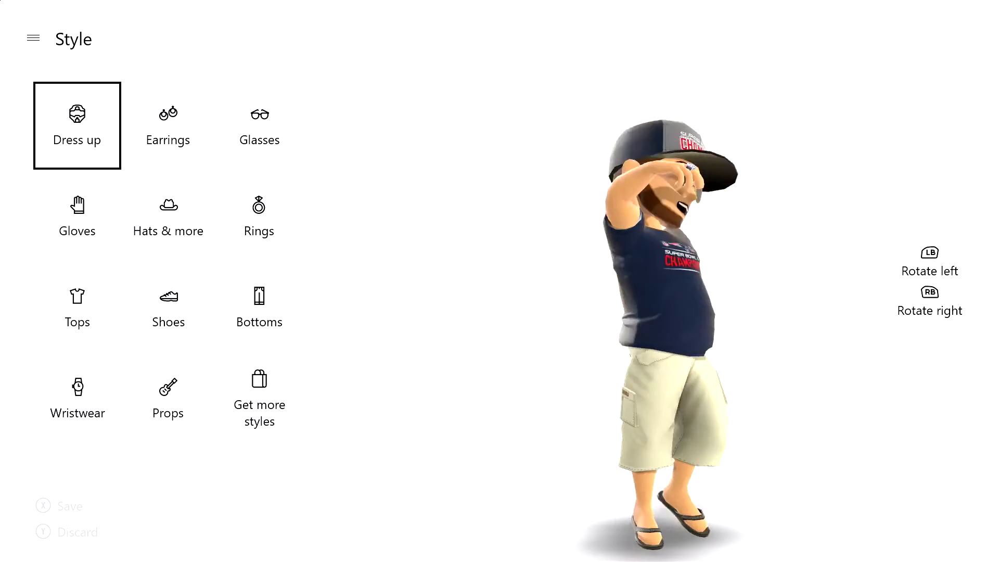
In Dress up, put the purchased Tom Clancy's Ghost Recon outfit on the avatar.
{"action": "left_click", "coordinate": [76, 126]}
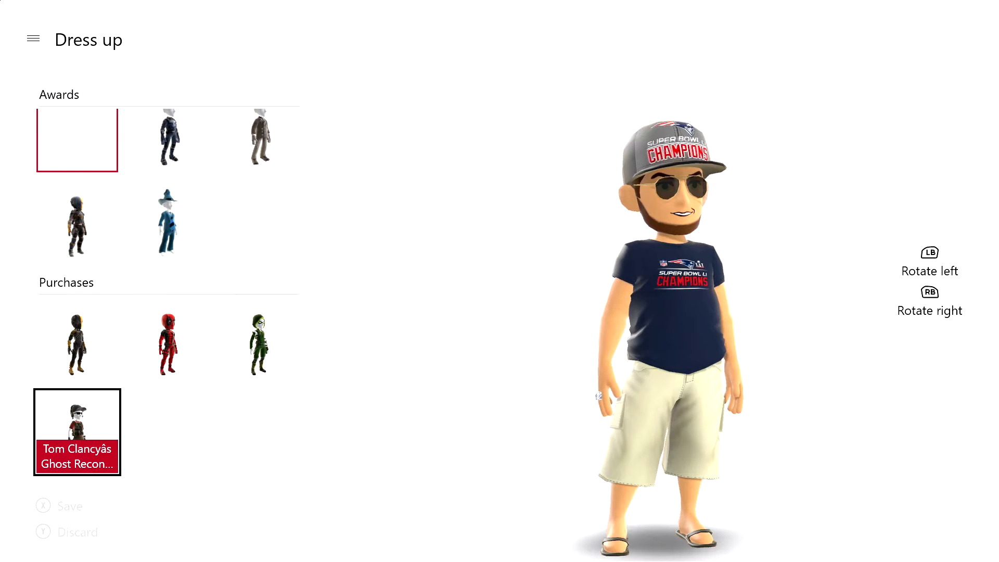
{"action": "left_click", "coordinate": [77, 432]}
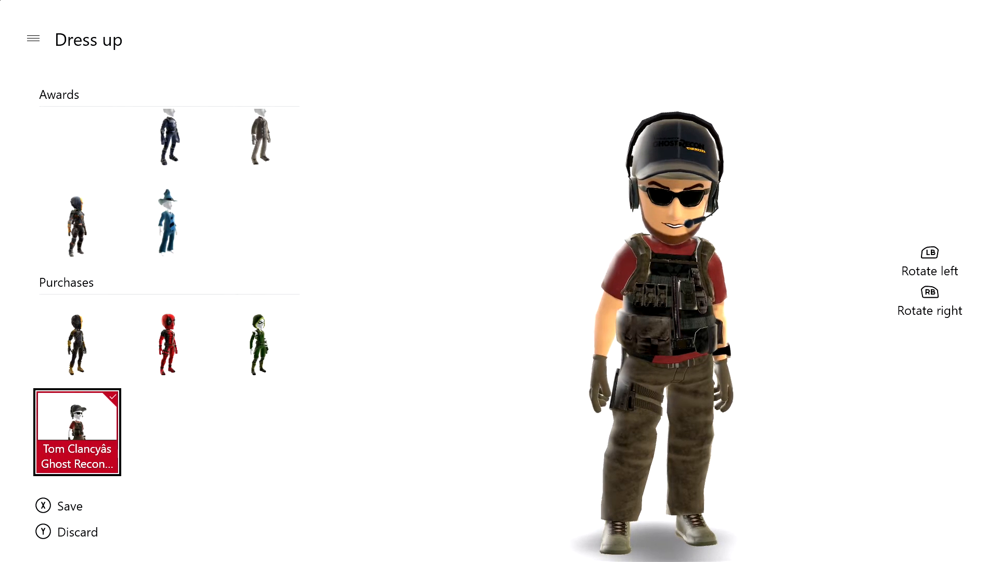